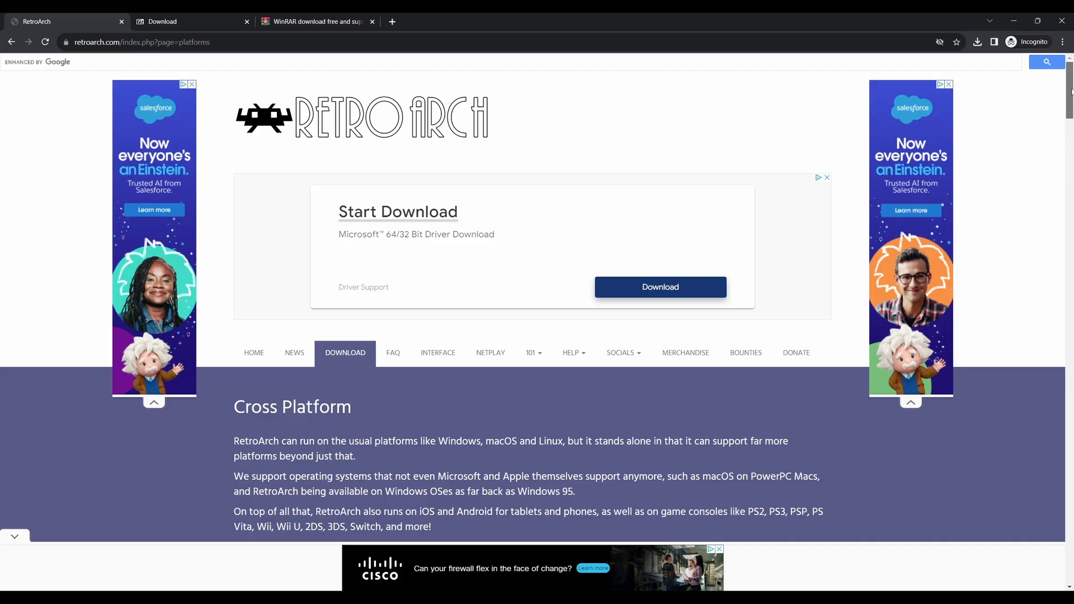
# Step: Download the 64-bit Windows RetroArch build, saving it to the Desktop
pyautogui.scroll(-3)
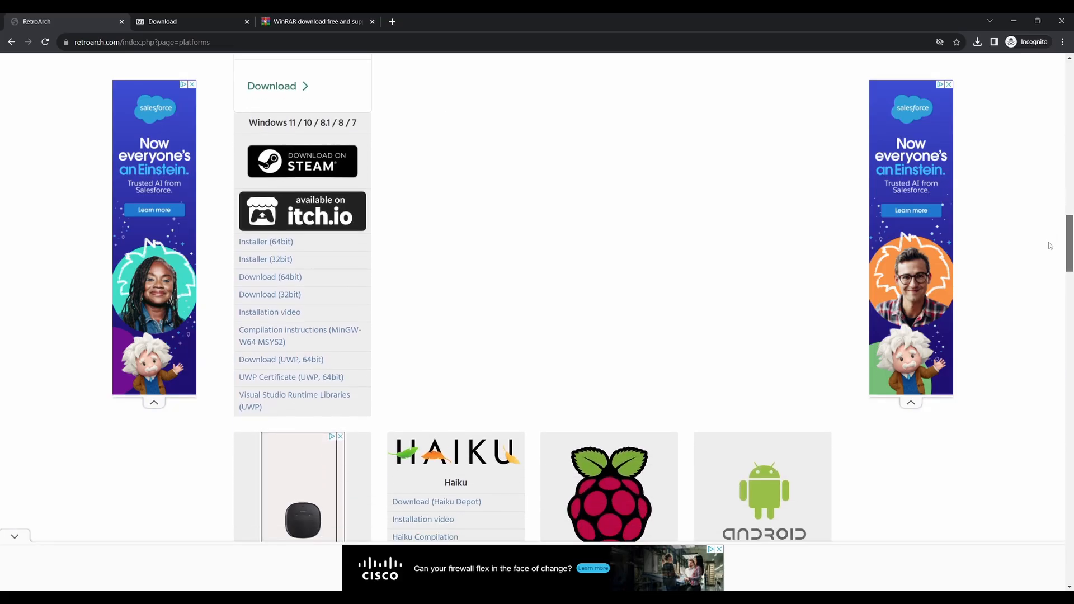
pyautogui.moveTo(380, 303)
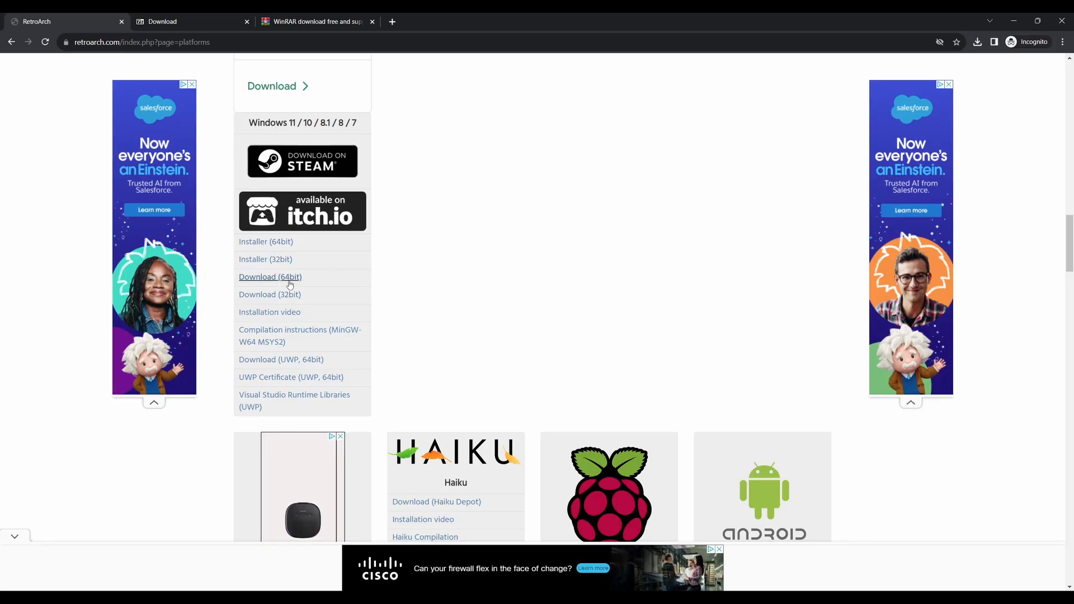
pyautogui.click(269, 277)
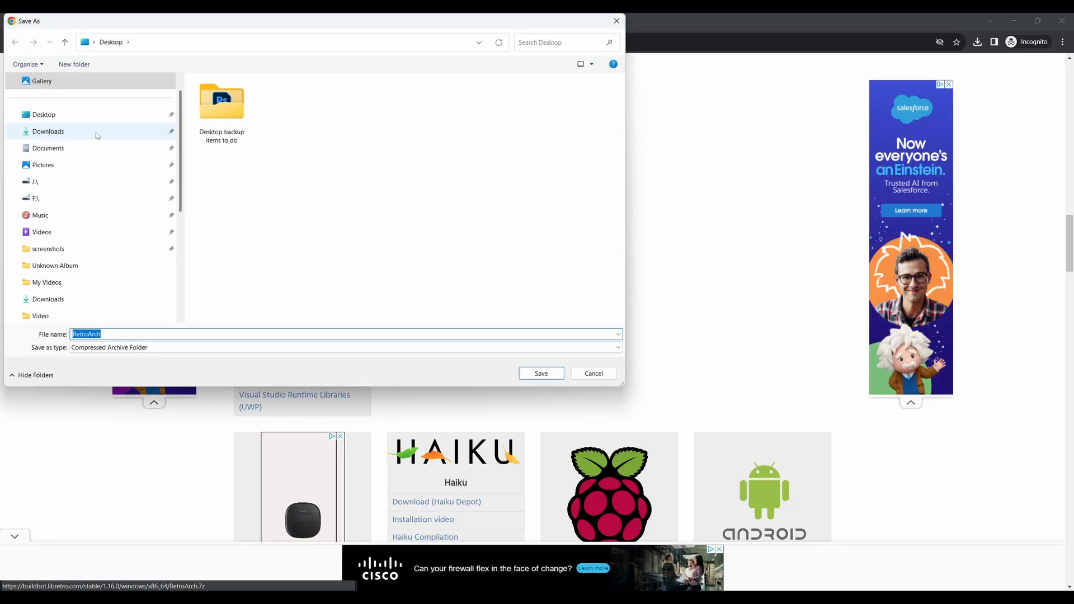
pyautogui.click(43, 114)
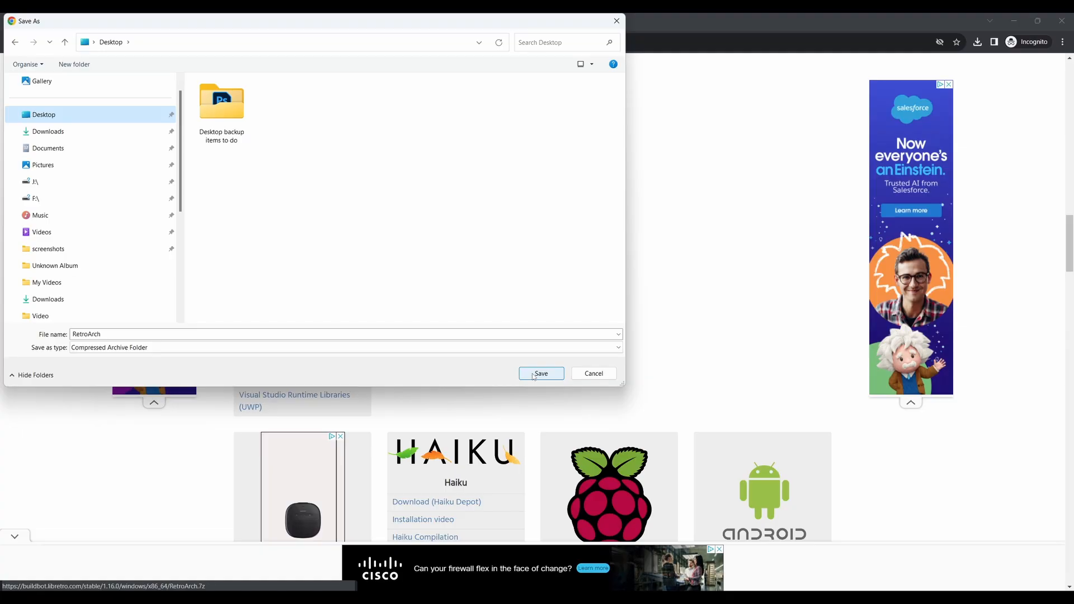
# Step: Extract the RetroArch archive into a RetroArch folder on the desktop and select it
pyautogui.rightClick(18, 231)
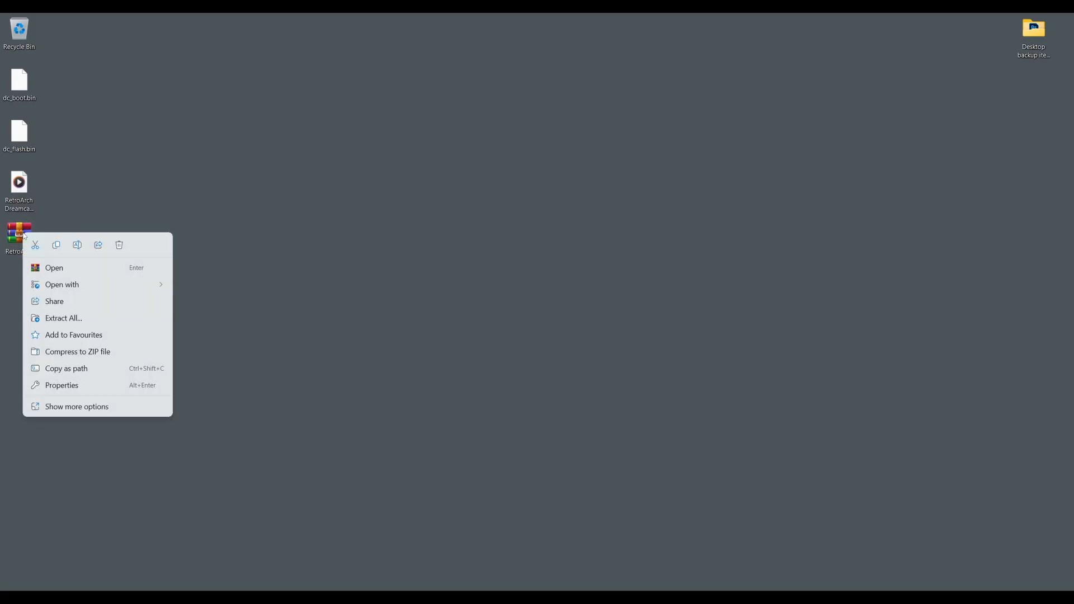
pyautogui.click(76, 406)
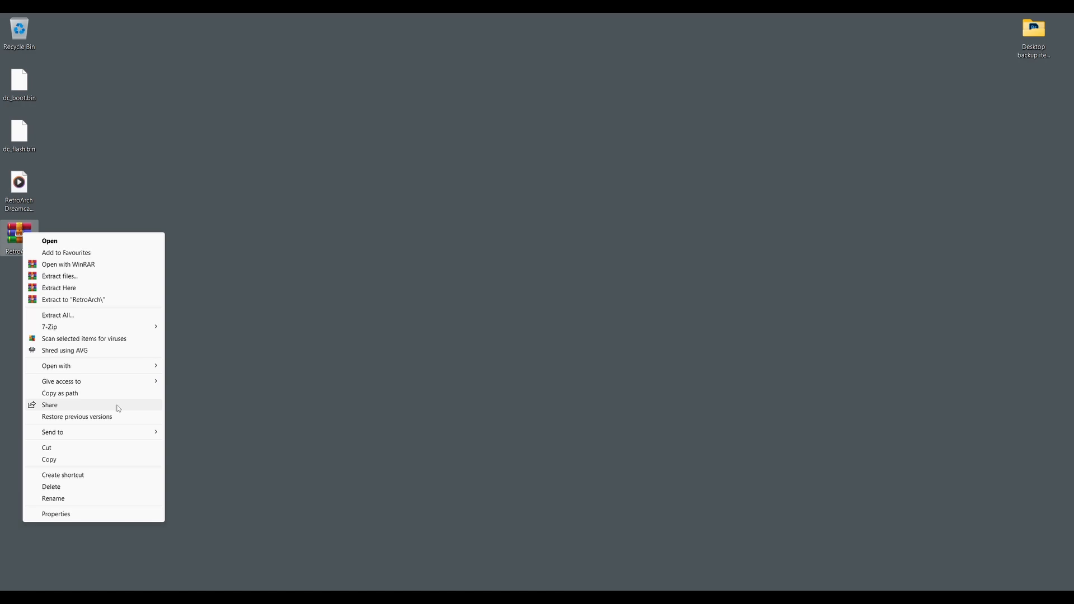
pyautogui.click(58, 288)
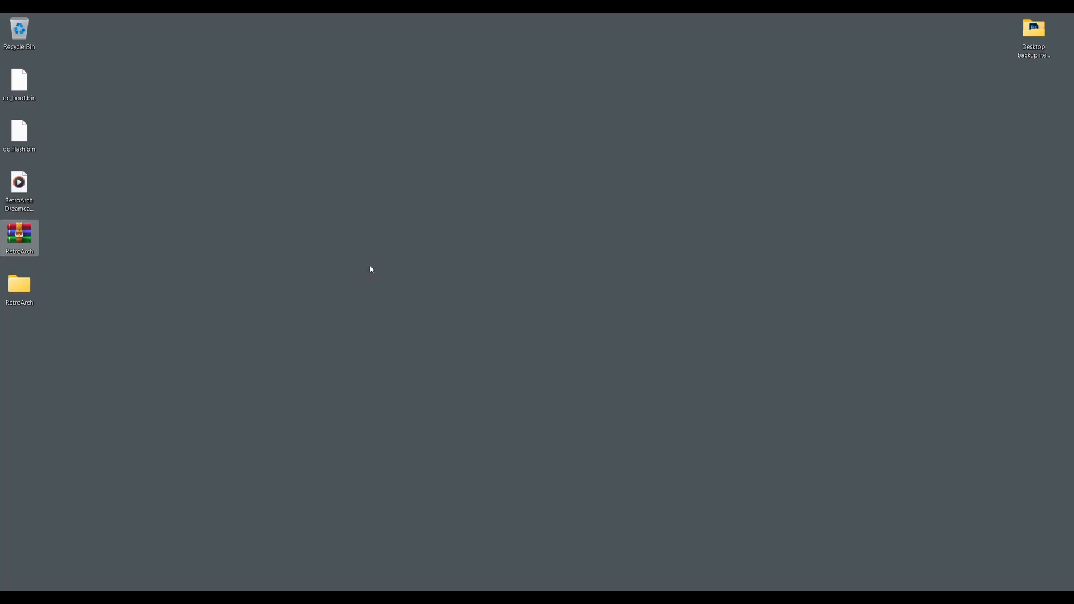
pyautogui.moveTo(152, 292)
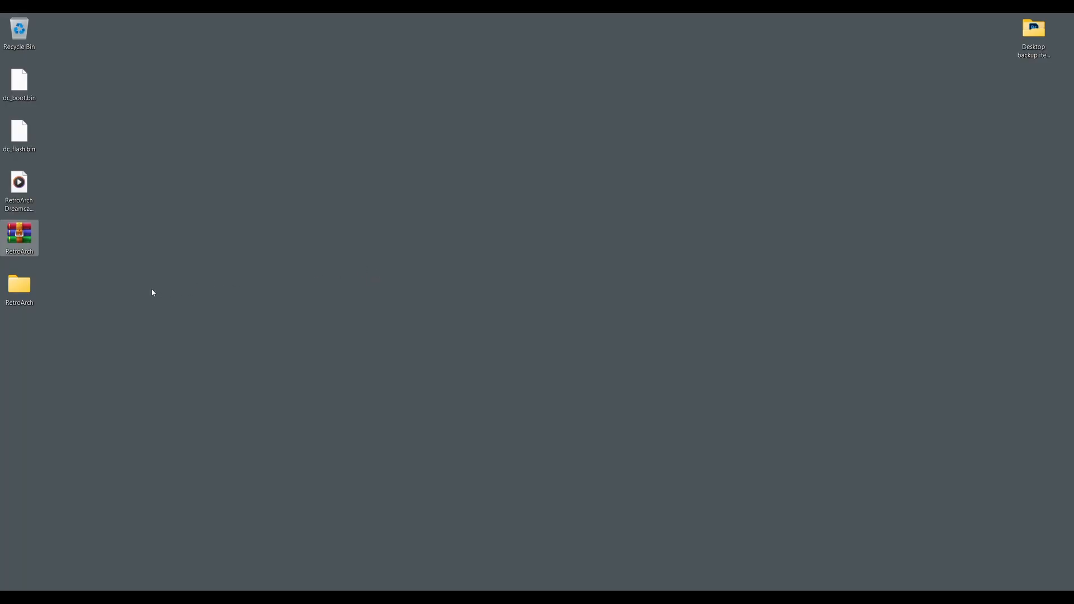
pyautogui.moveTo(150, 309)
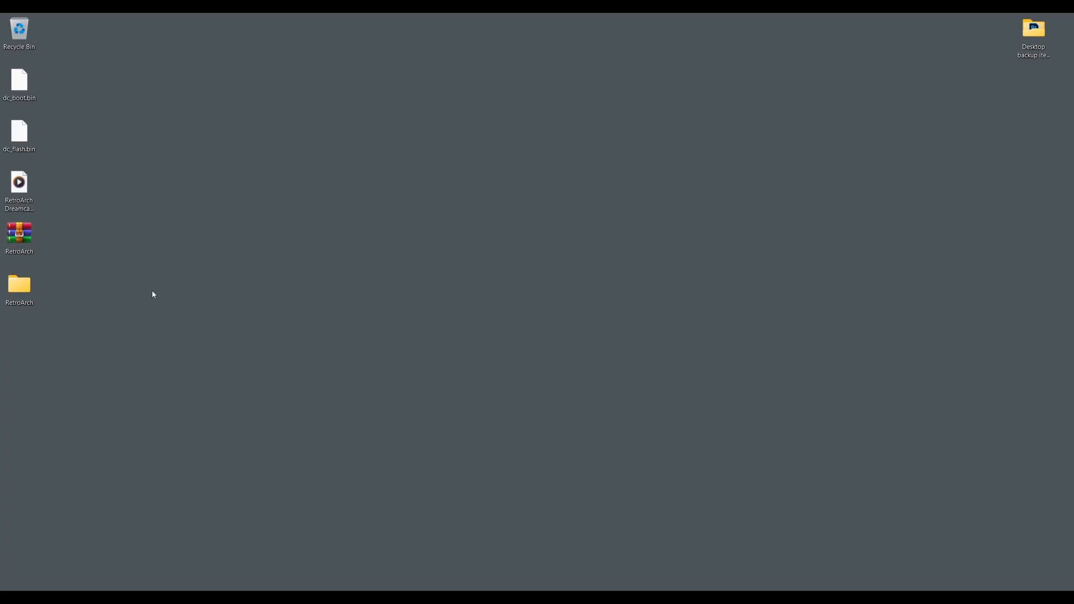
pyautogui.click(19, 284)
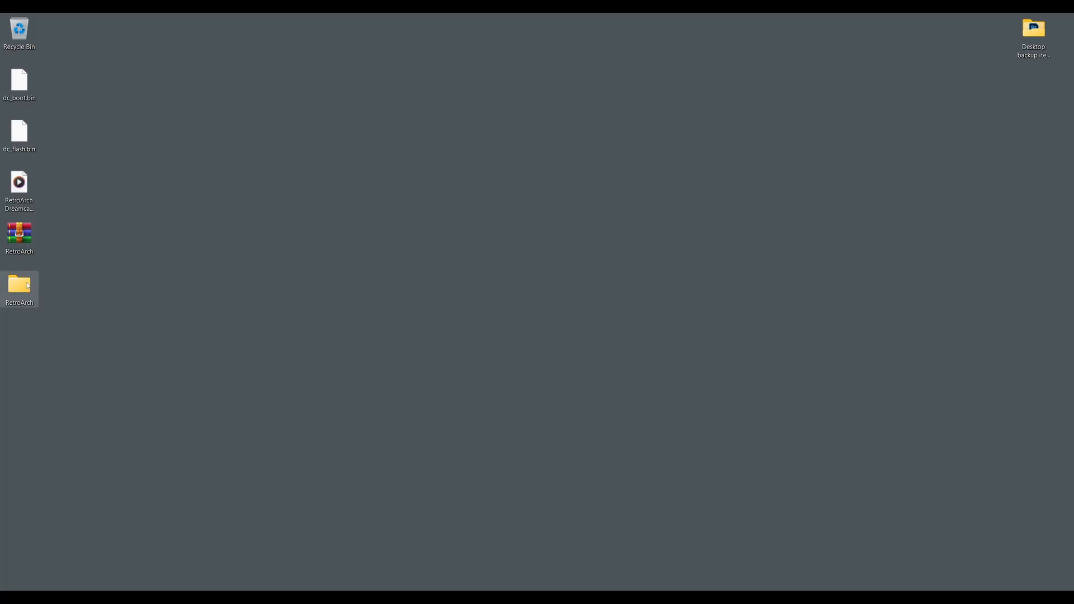
# Step: Inside RetroArch-Win64\system, create a new folder named dc and open it
pyautogui.doubleClick(19, 286)
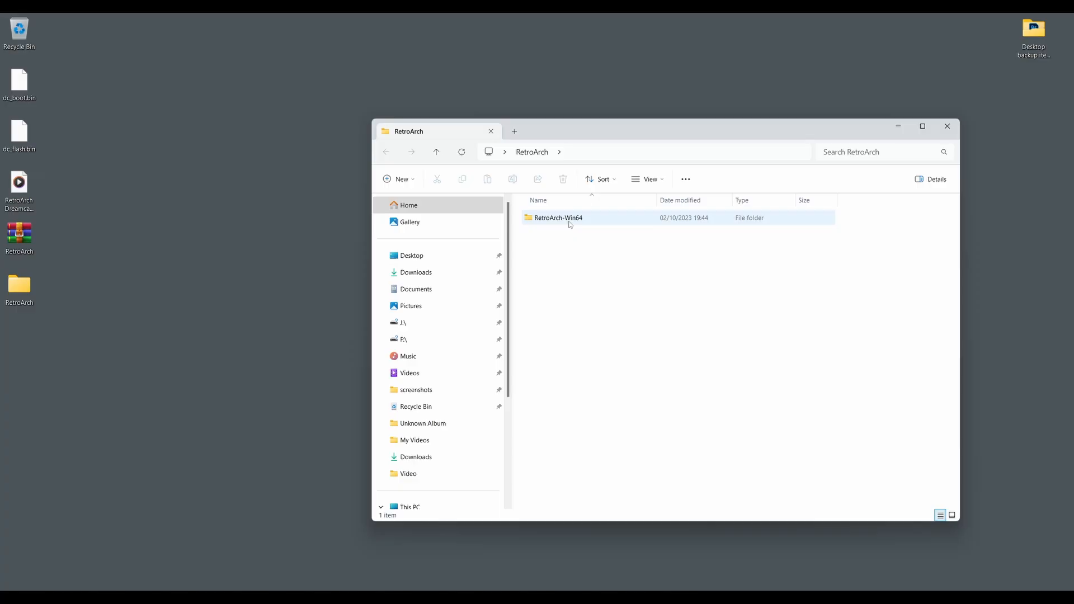
pyautogui.doubleClick(557, 217)
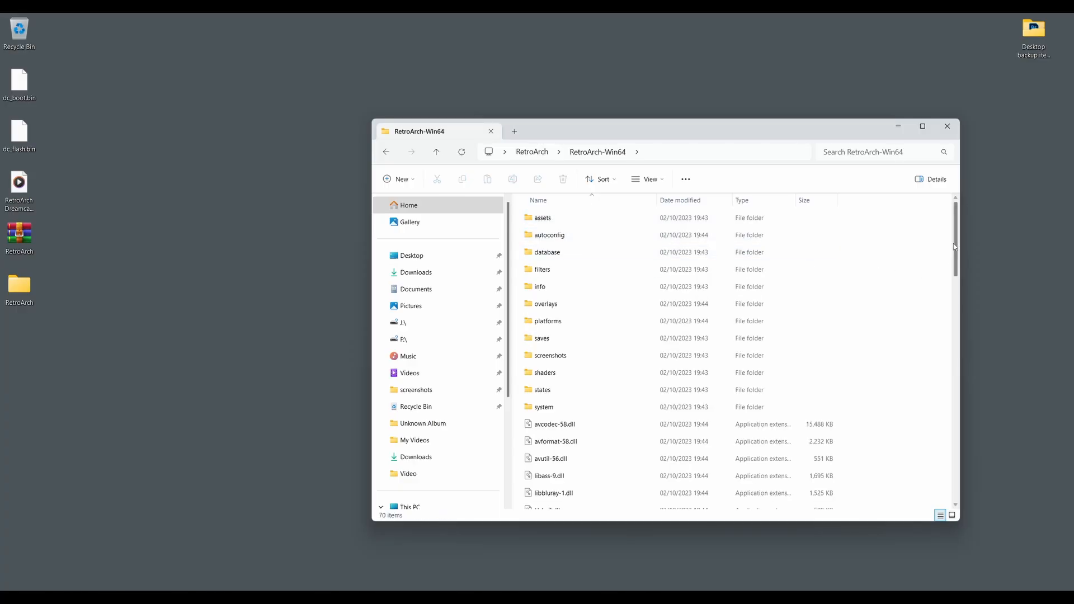
pyautogui.scroll(-3)
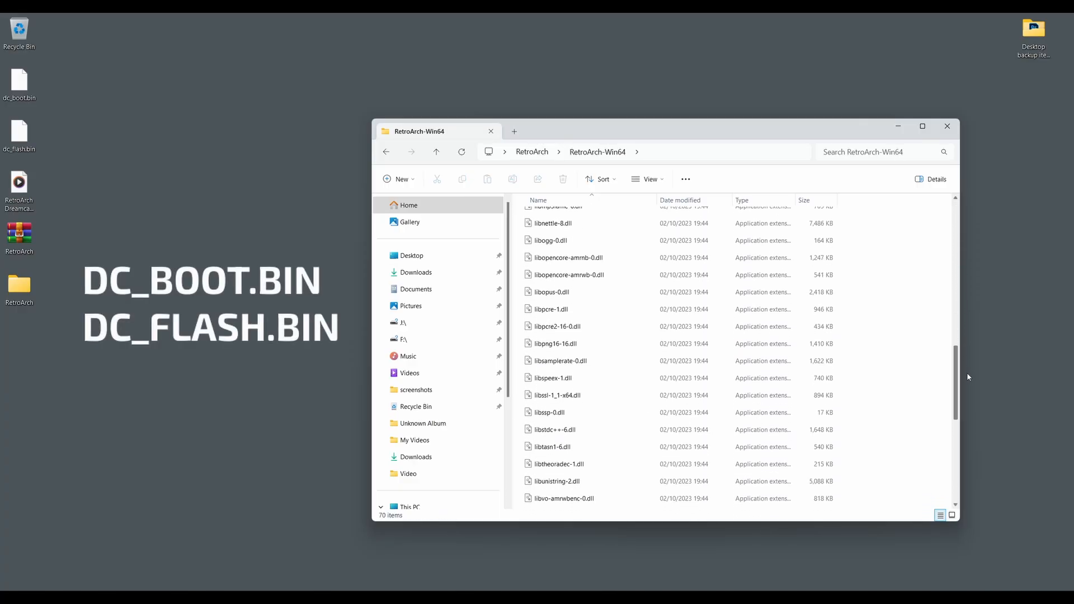
pyautogui.scroll(-3)
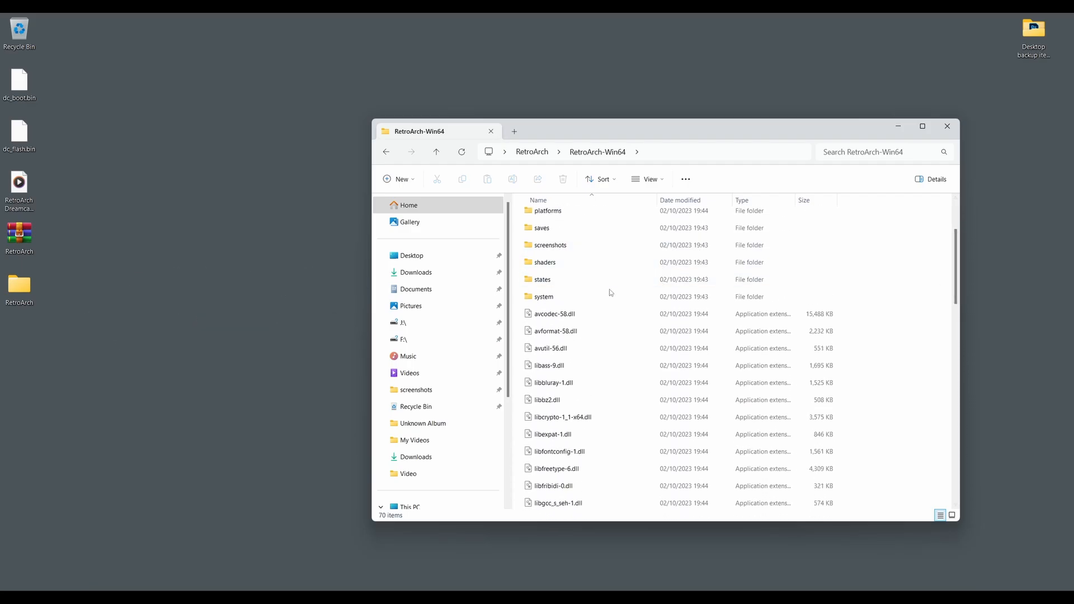
pyautogui.doubleClick(544, 296)
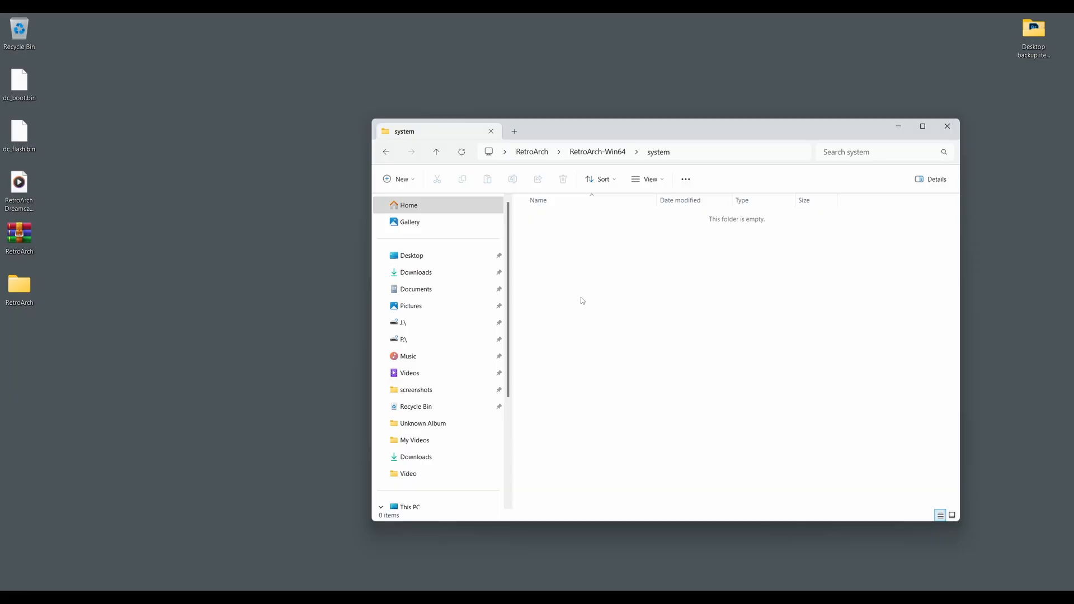
pyautogui.rightClick(582, 300)
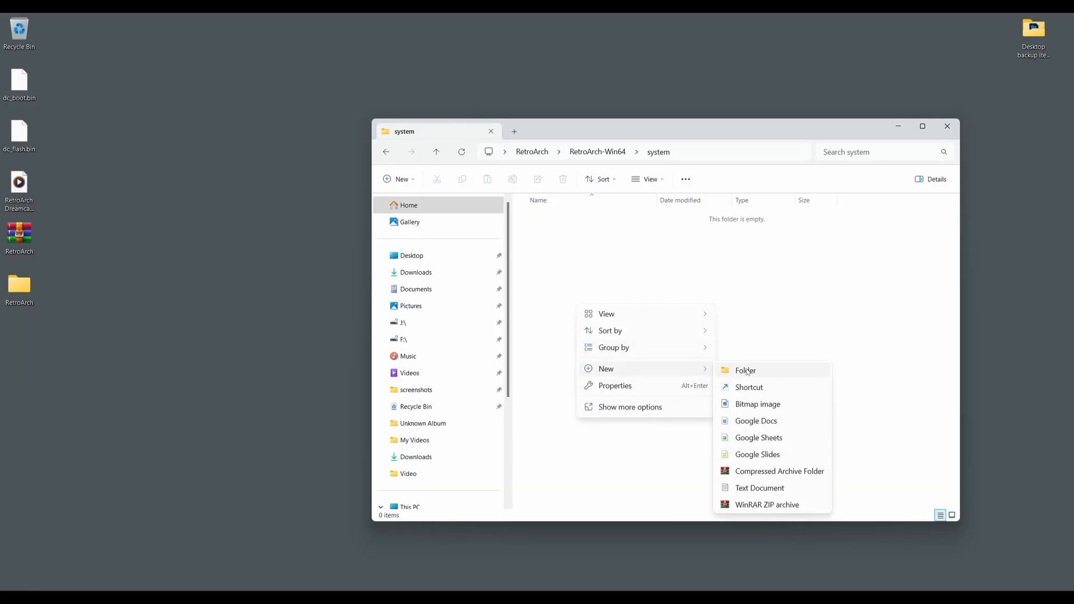
pyautogui.click(745, 370)
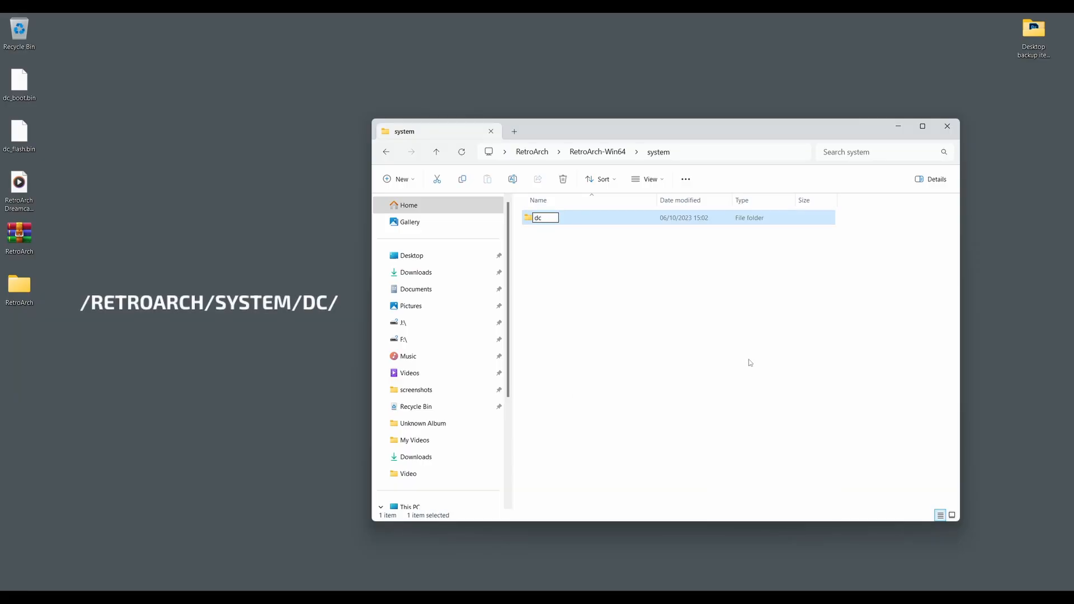
pyautogui.doubleClick(546, 217)
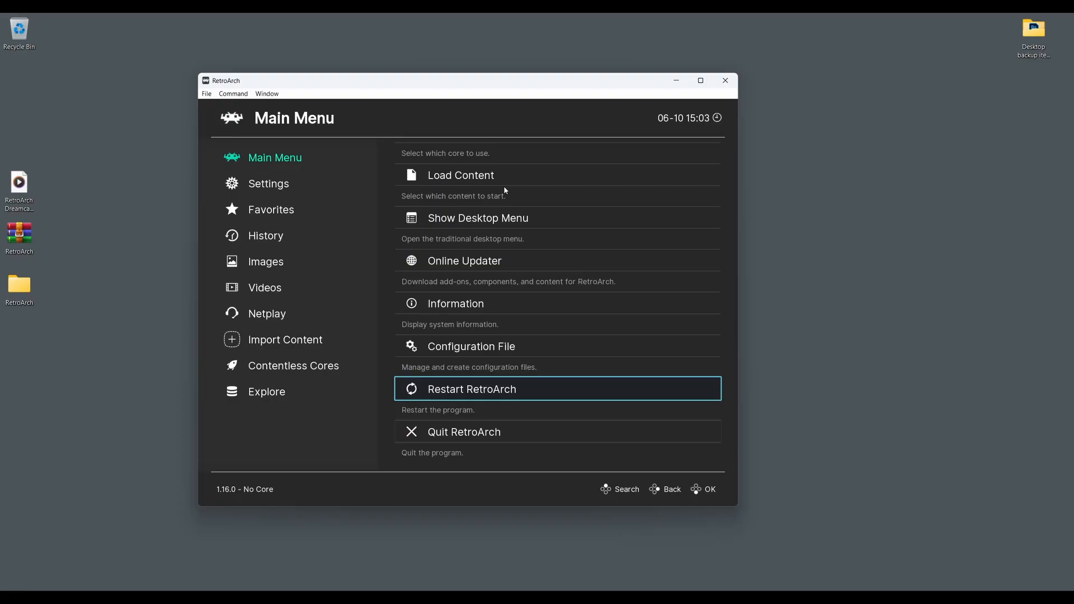
# Step: From Load Core's core downloader, download the Sega - Dreamcast/Naomi (Flycast) core
pyautogui.scroll(3)
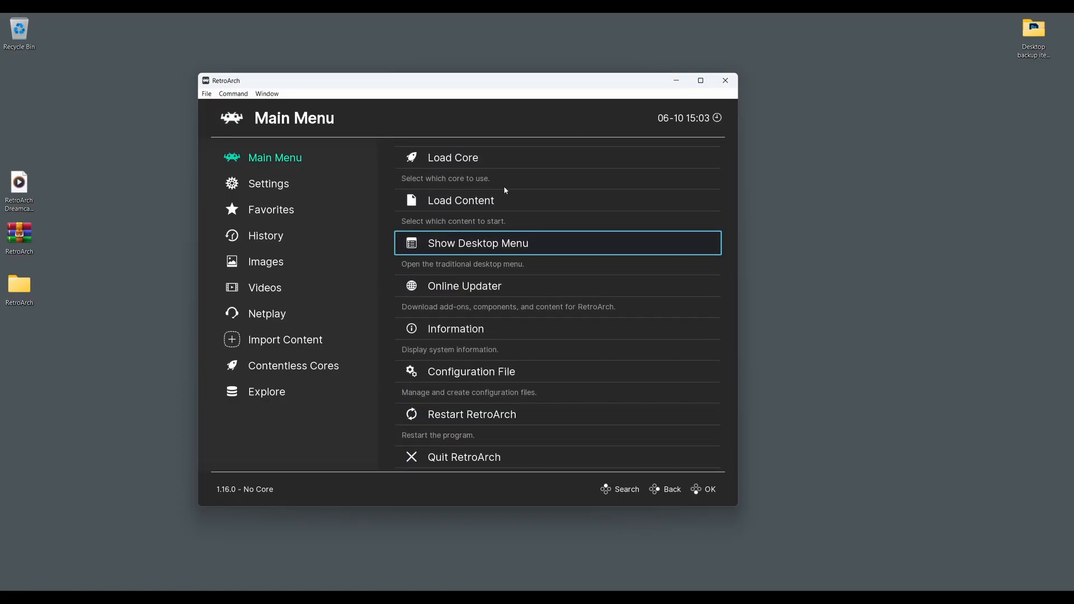
pyautogui.click(452, 156)
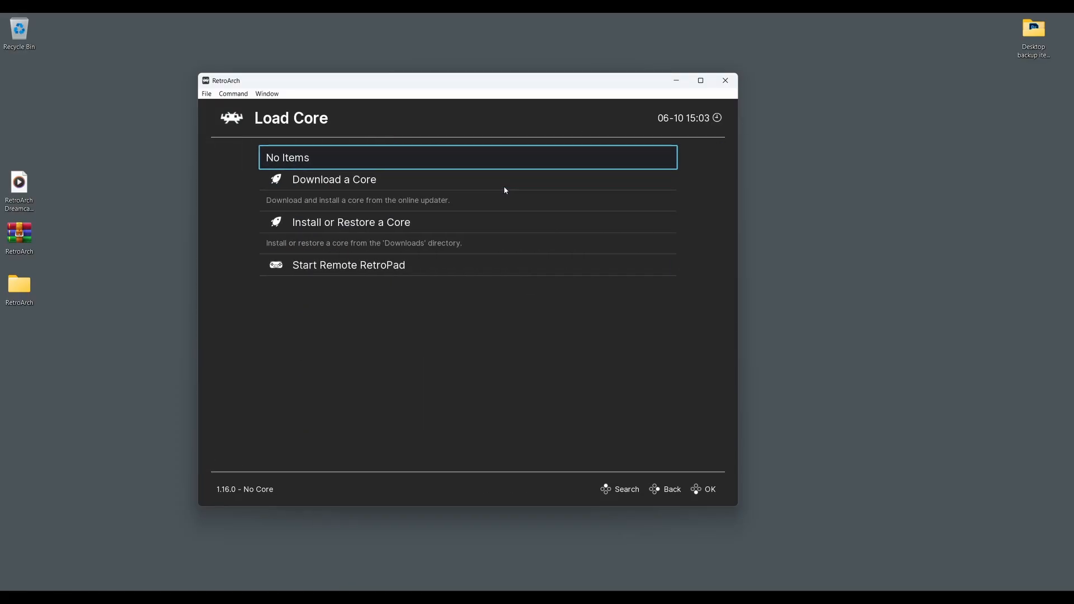
pyautogui.click(334, 180)
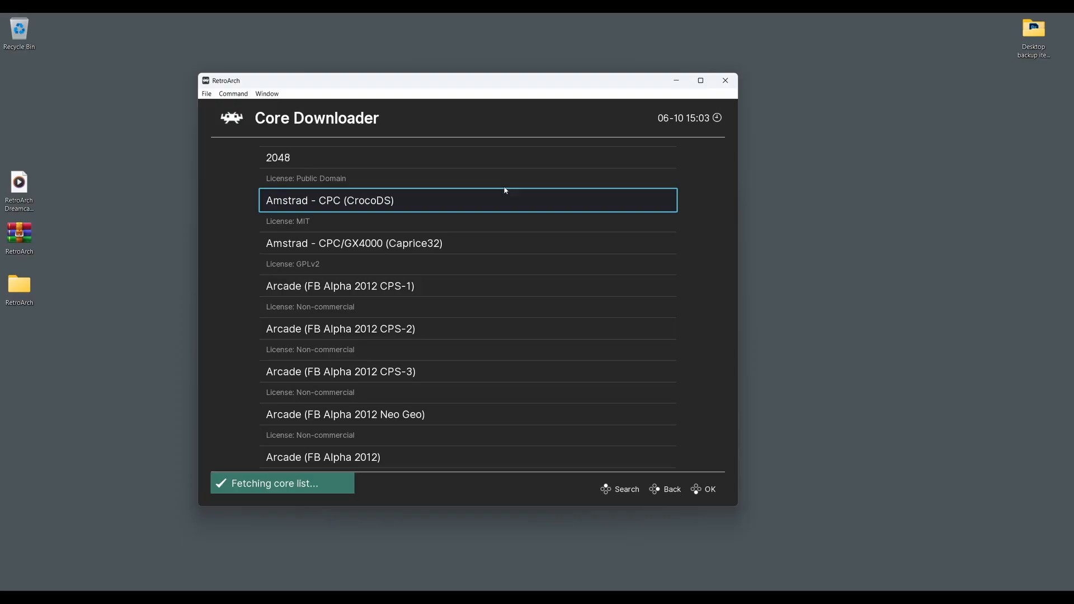
pyautogui.scroll(-3)
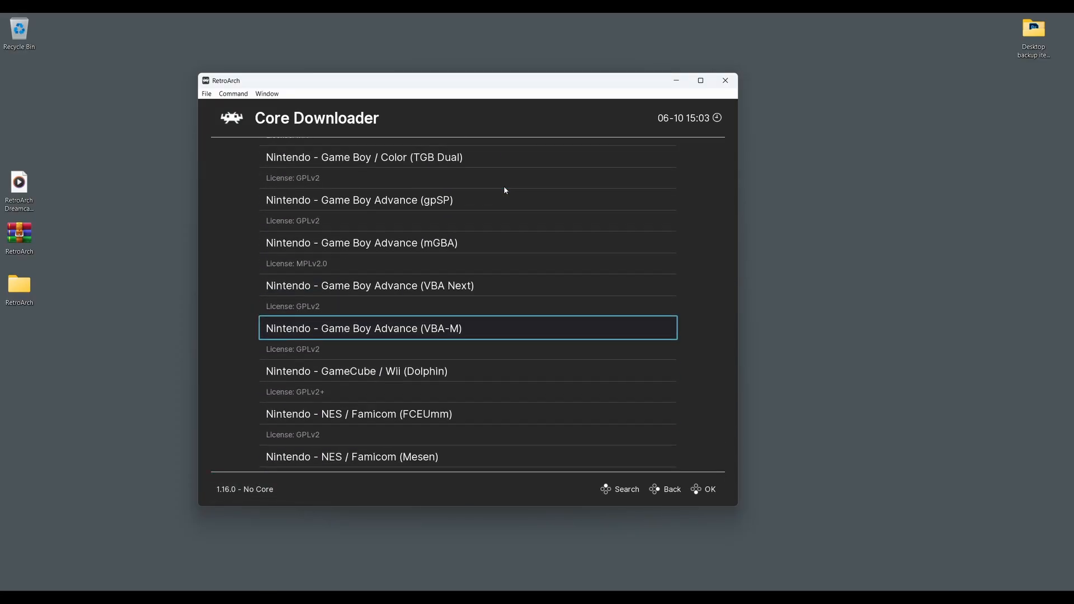
pyautogui.scroll(-3)
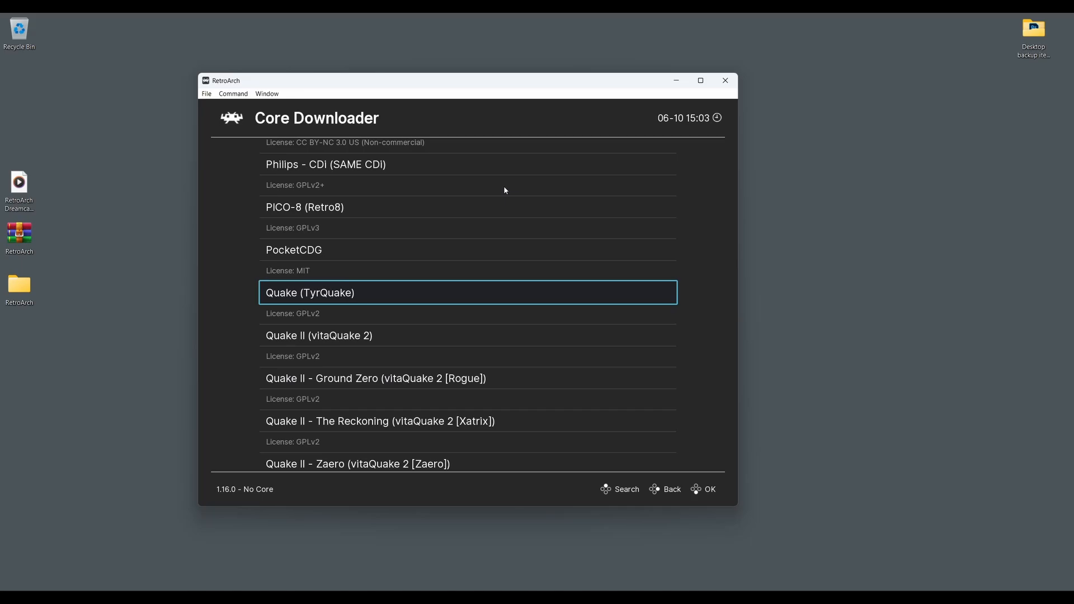
pyautogui.scroll(-3)
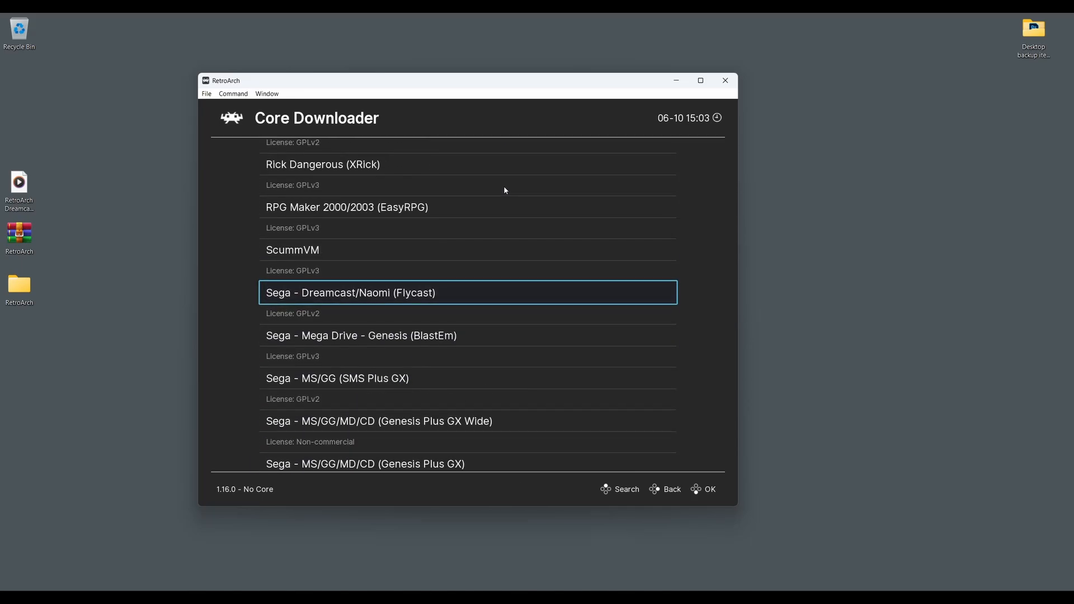
pyautogui.click(467, 292)
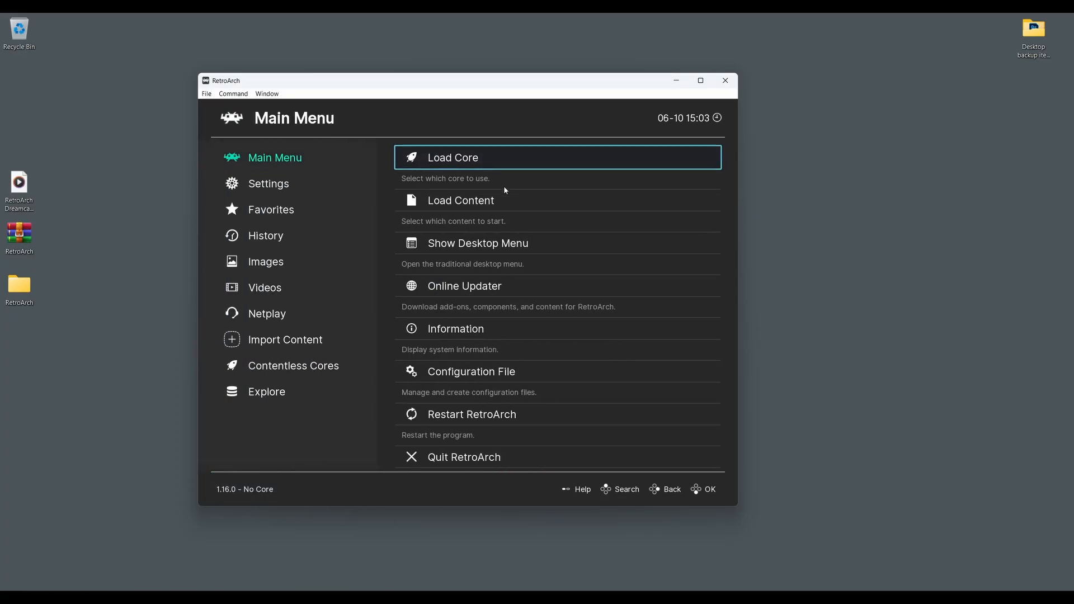
# Step: Run Update Core Info Files from the Online Updater
pyautogui.click(465, 285)
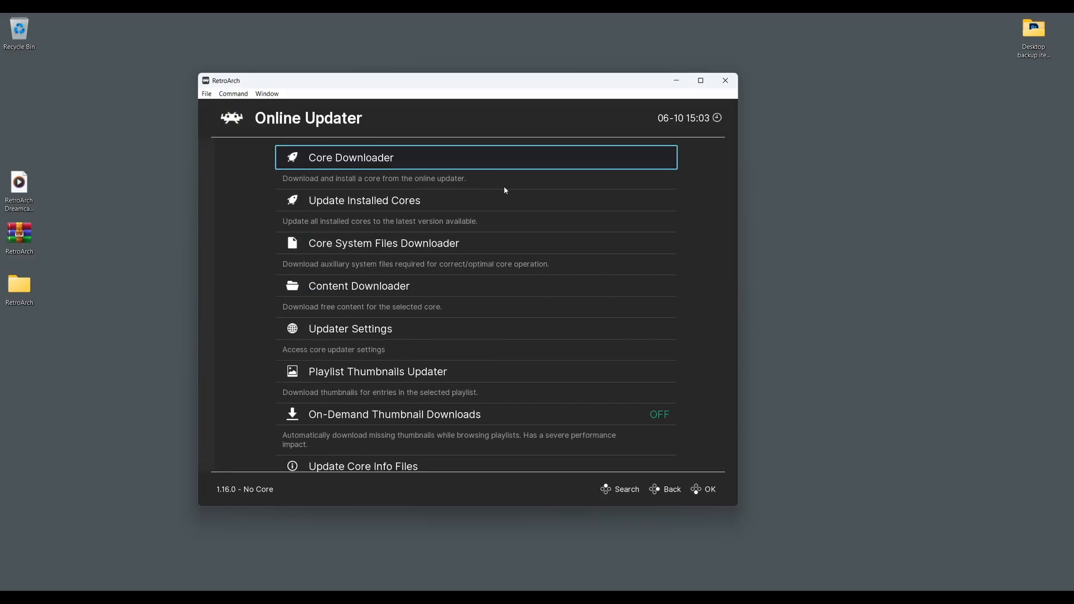
pyautogui.press('Down')
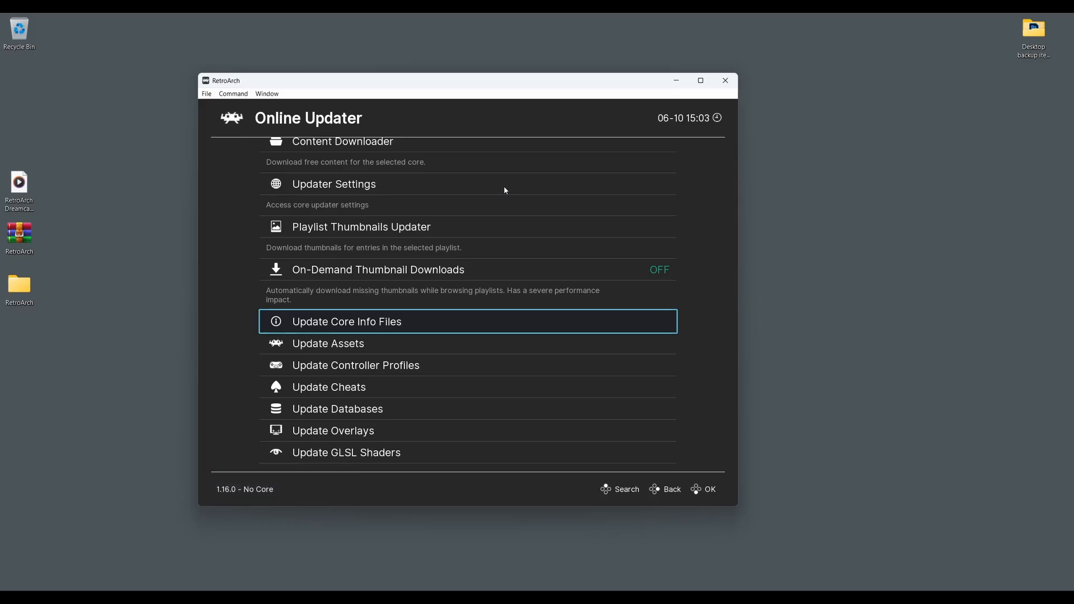
pyautogui.click(336, 408)
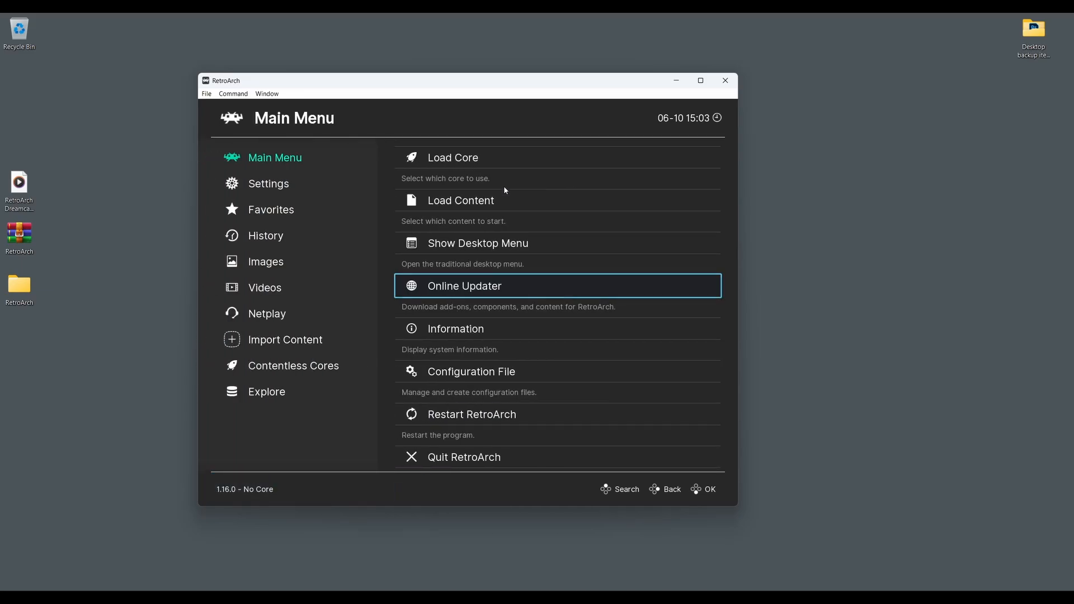
# Step: Launch a game from the Sega Dreamcast start-directory folder and open its Core Options
pyautogui.click(461, 201)
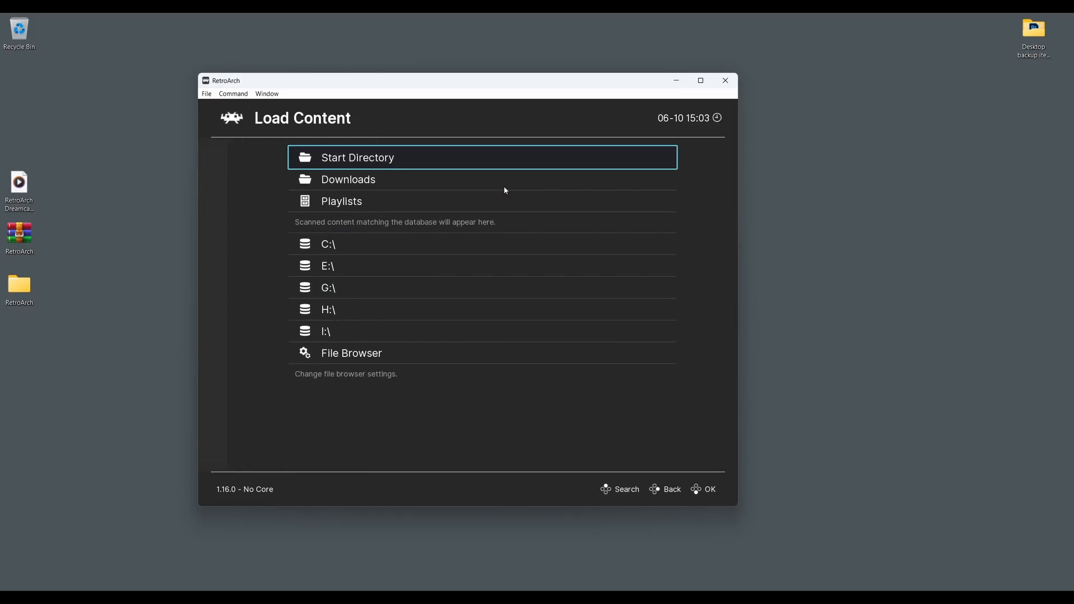
pyautogui.click(327, 309)
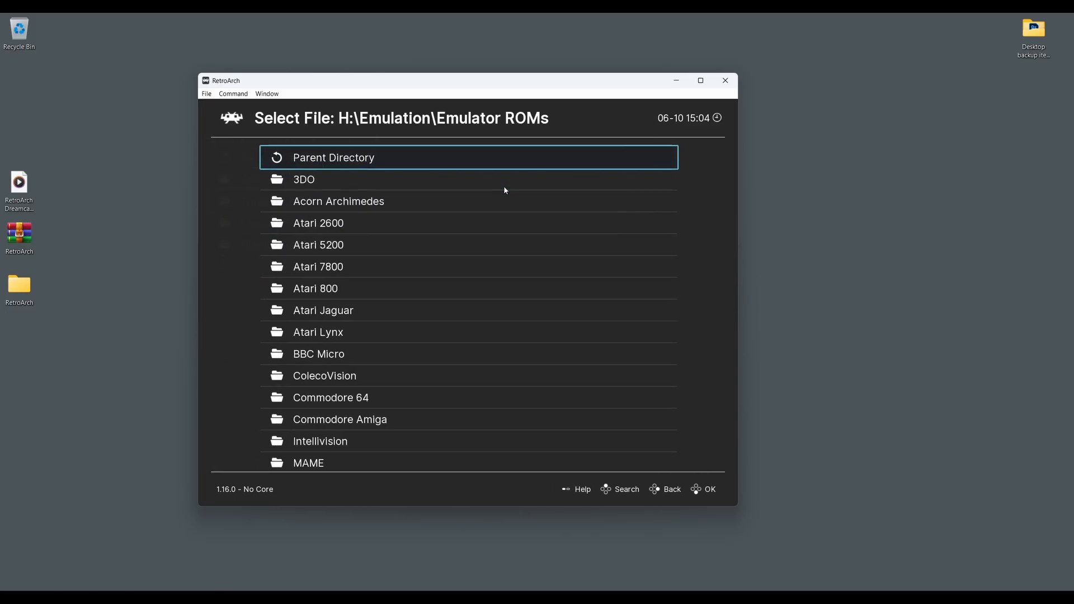
pyautogui.scroll(-3)
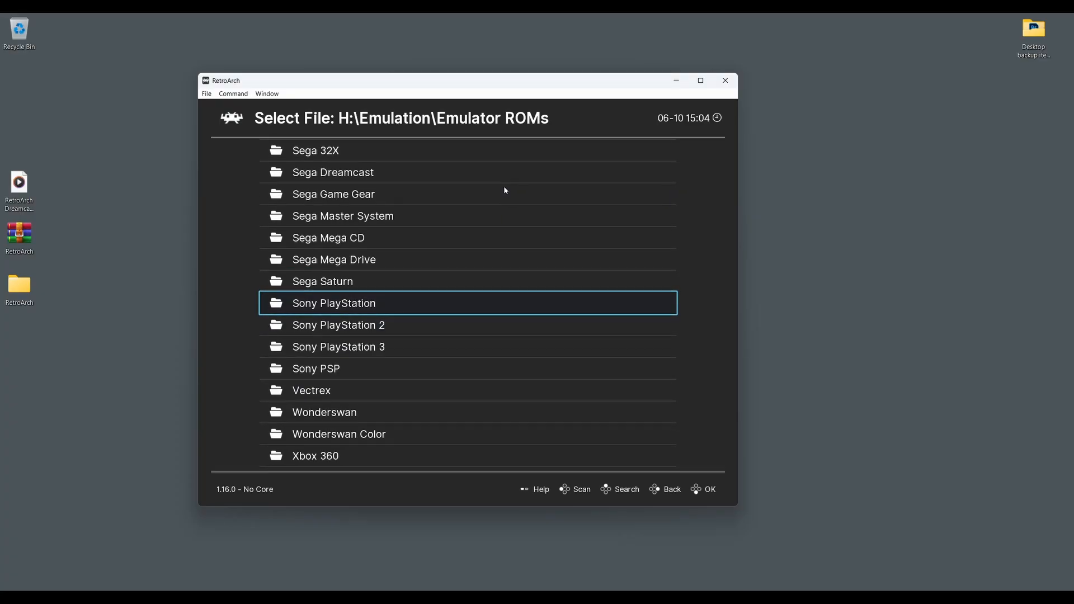
pyautogui.doubleClick(333, 171)
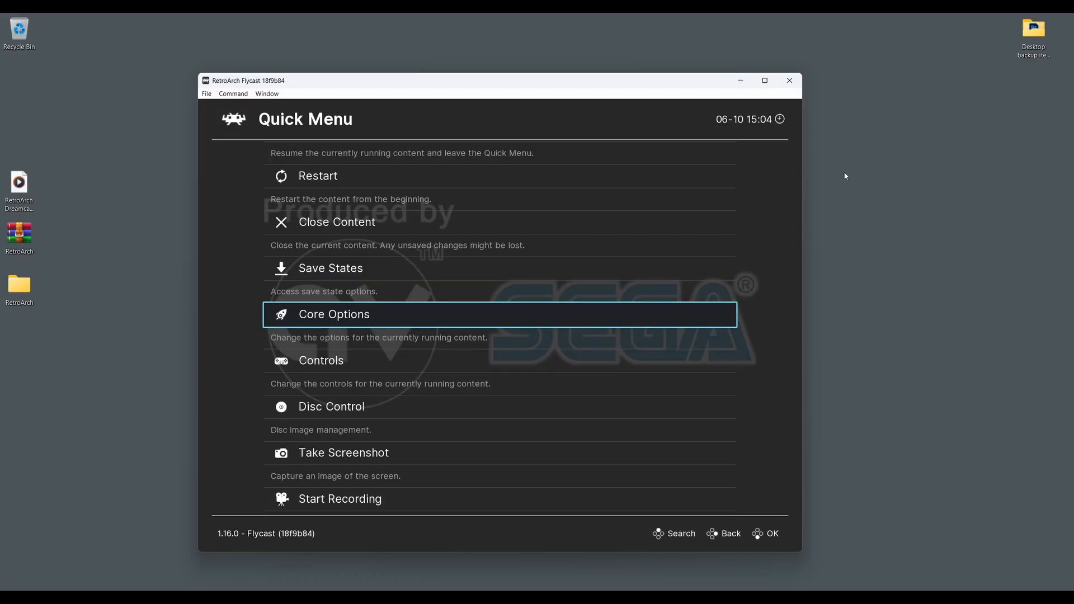
pyautogui.click(334, 314)
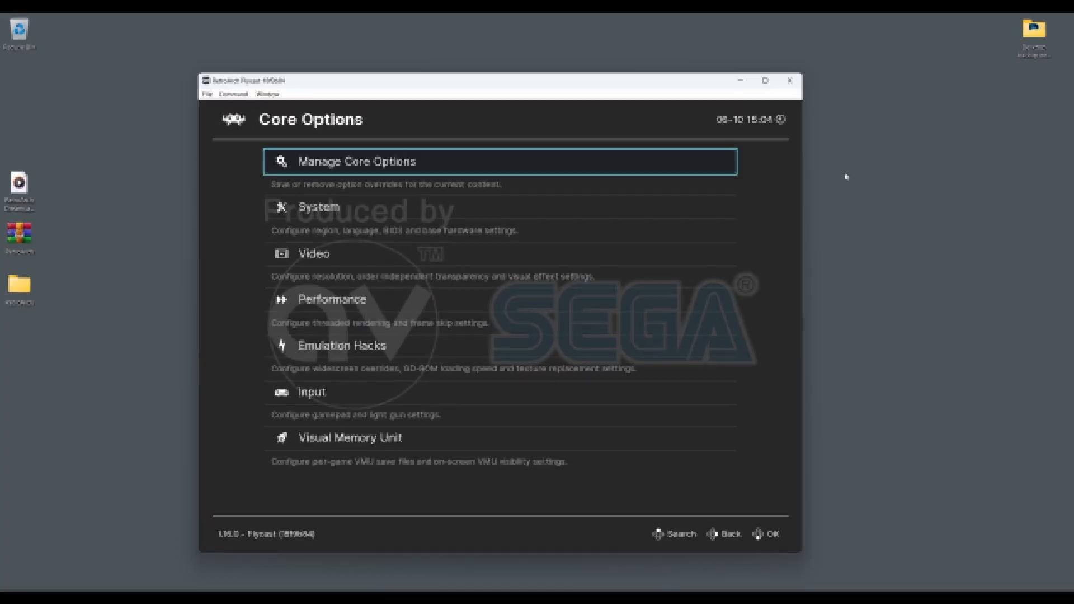